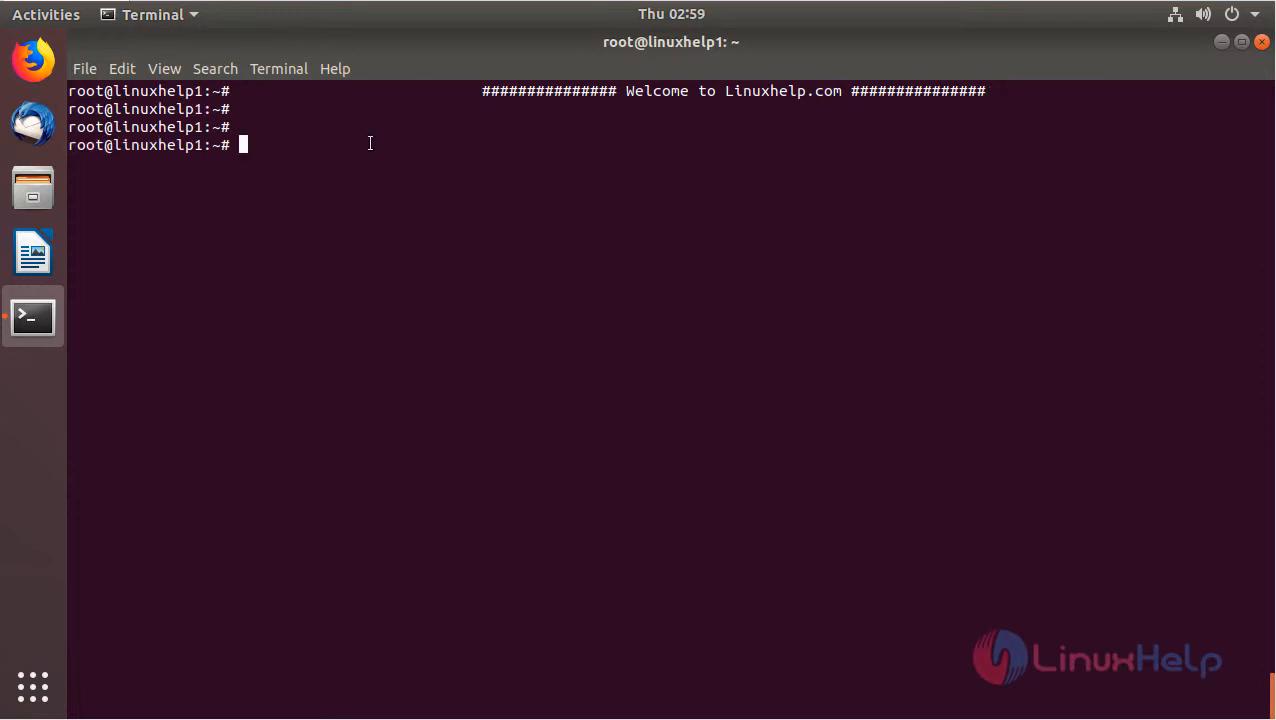
# Run apt-get update at the root prompt to refresh the package lists.
pyautogui.write('ap')
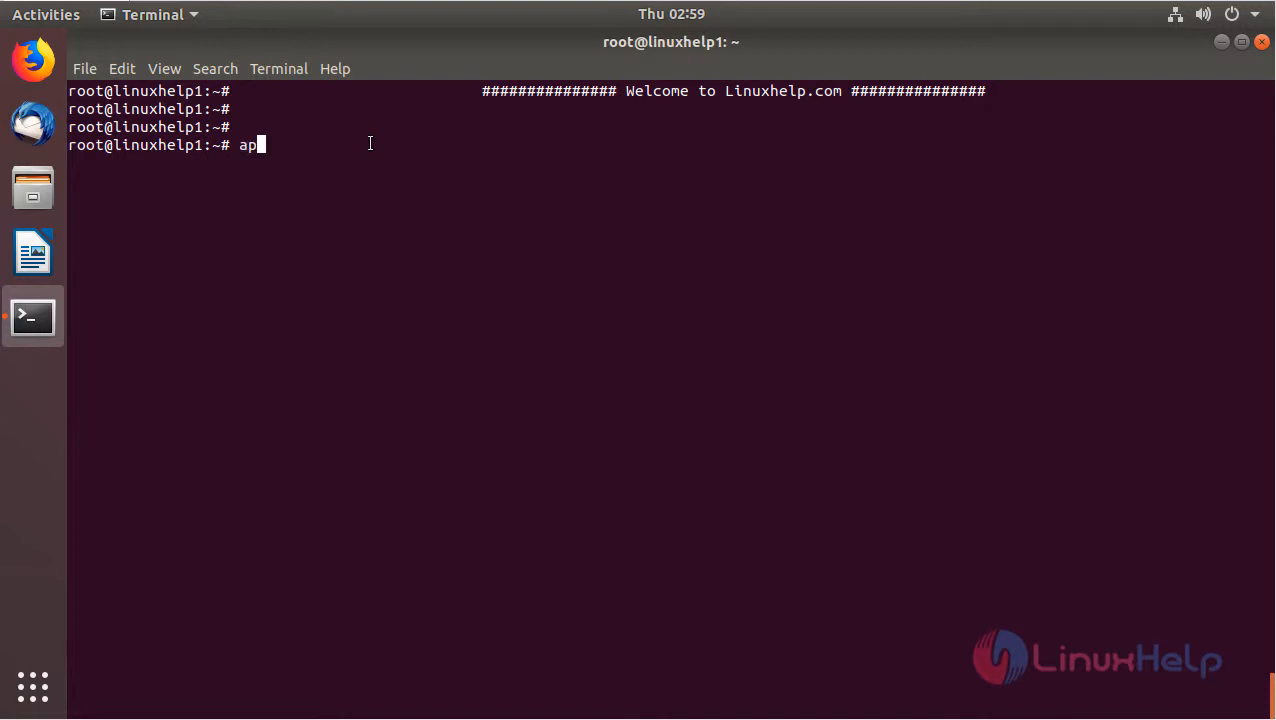
pyautogui.write('t-get')
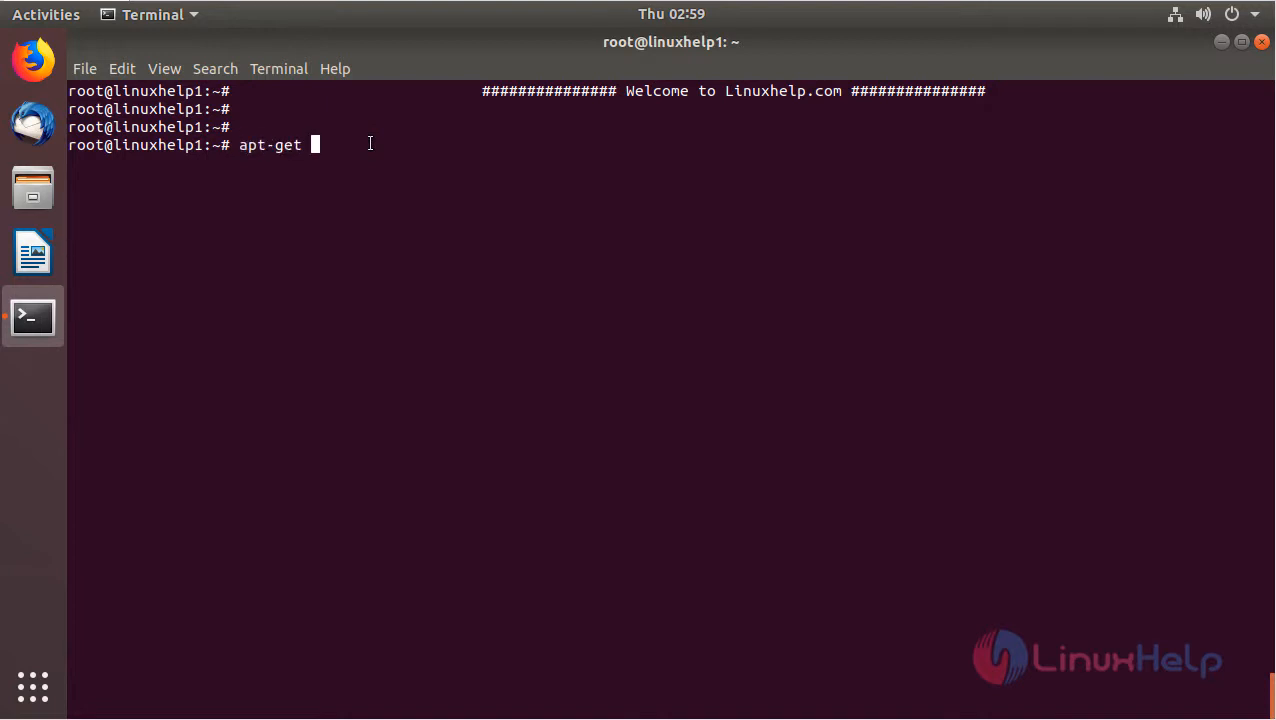
pyautogui.write('update')
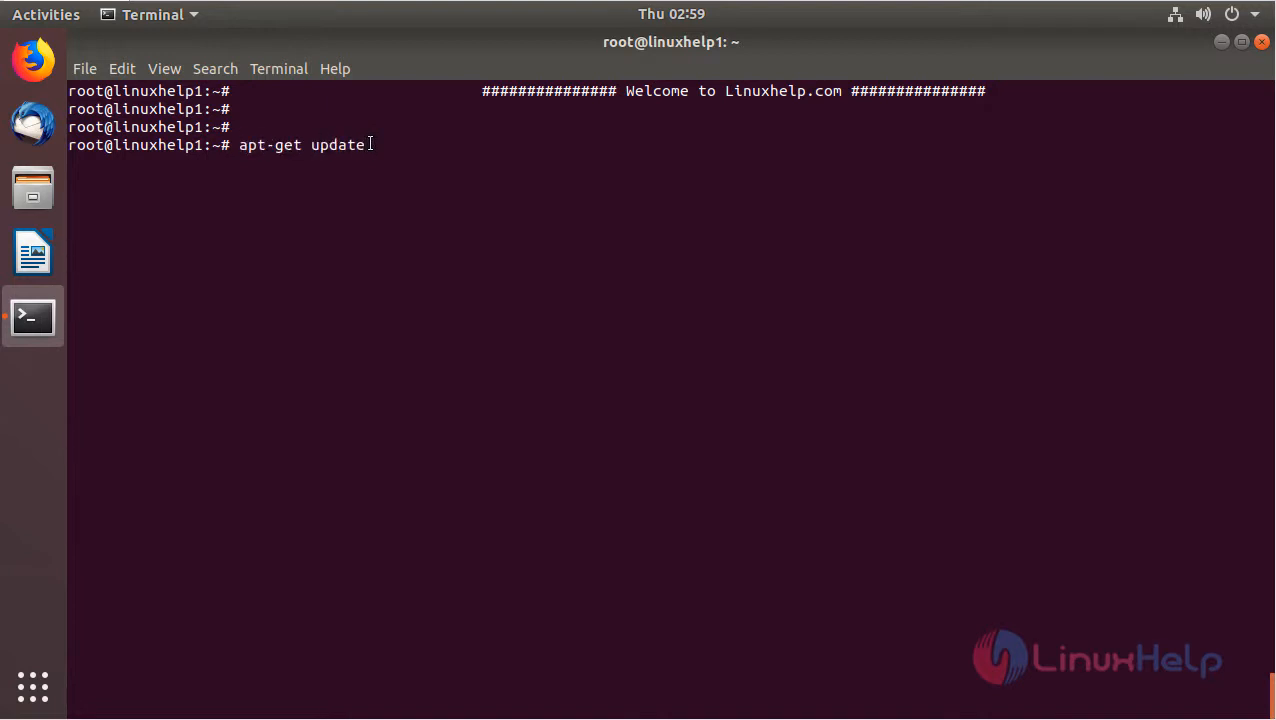
pyautogui.press('Return')
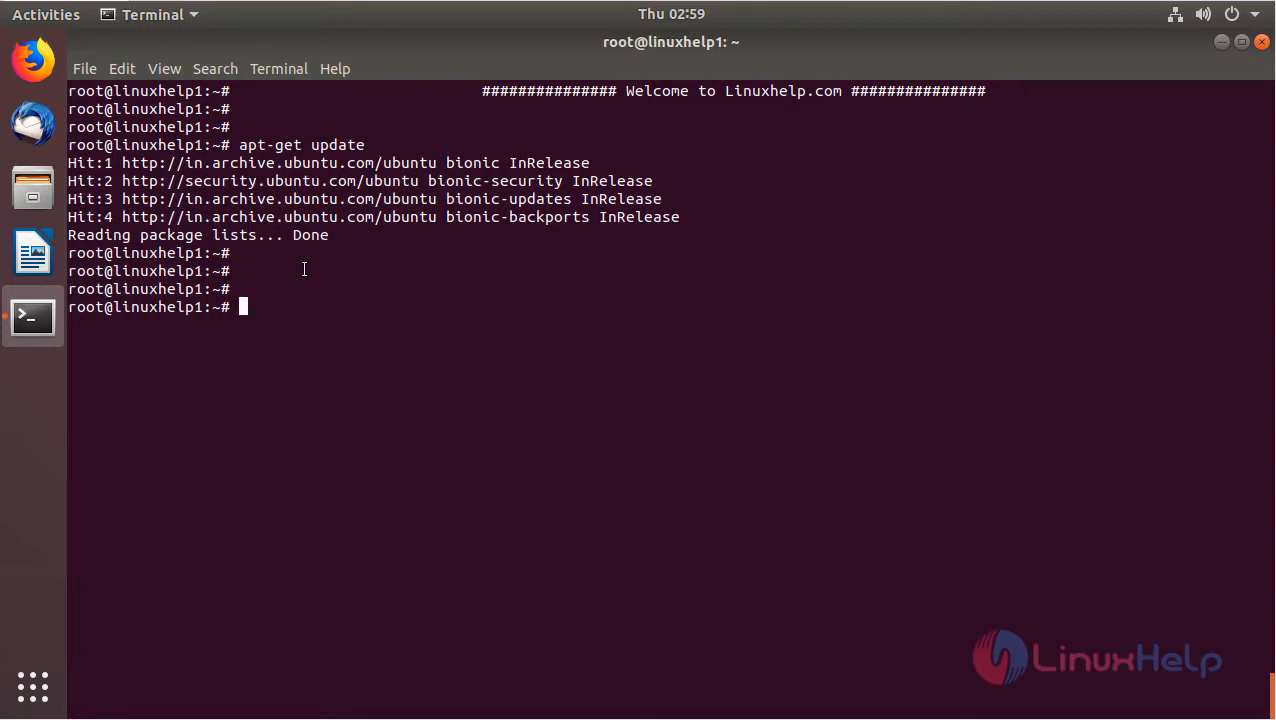
# Run apt-get install cmus -y to install cmus with its ffmpeg plugin.
pyautogui.write('apt-')
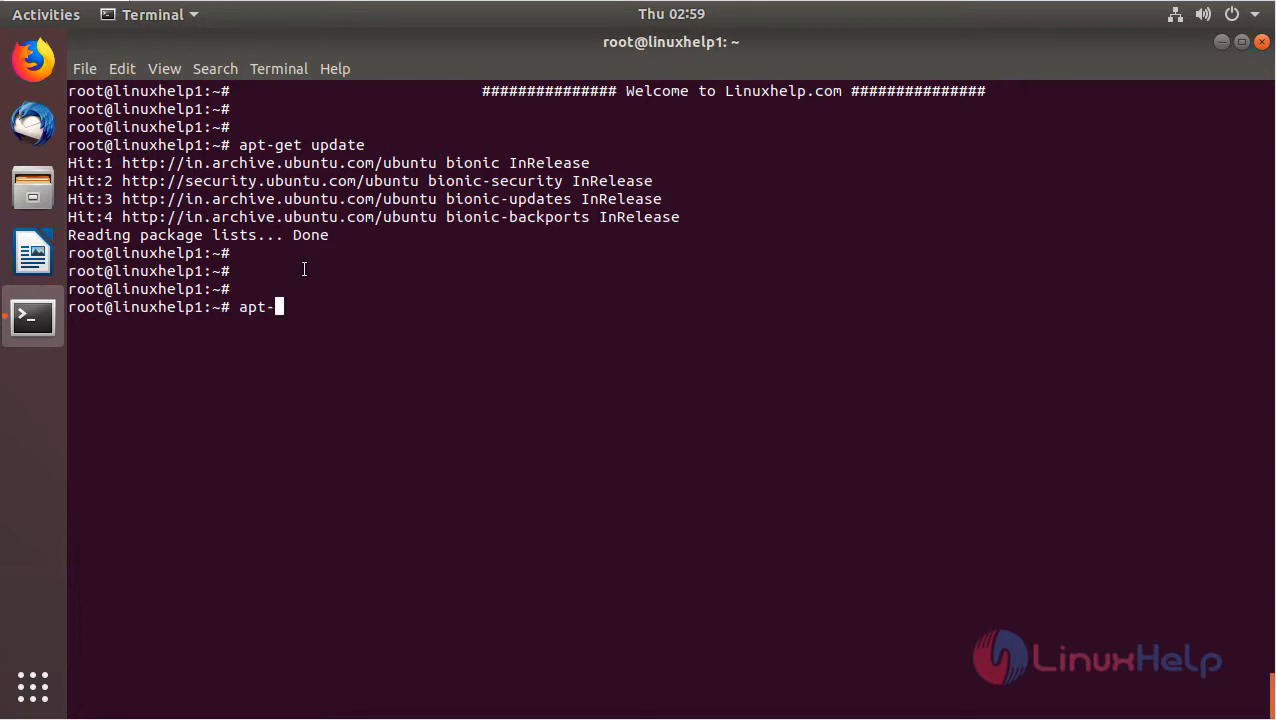
pyautogui.write('get install')
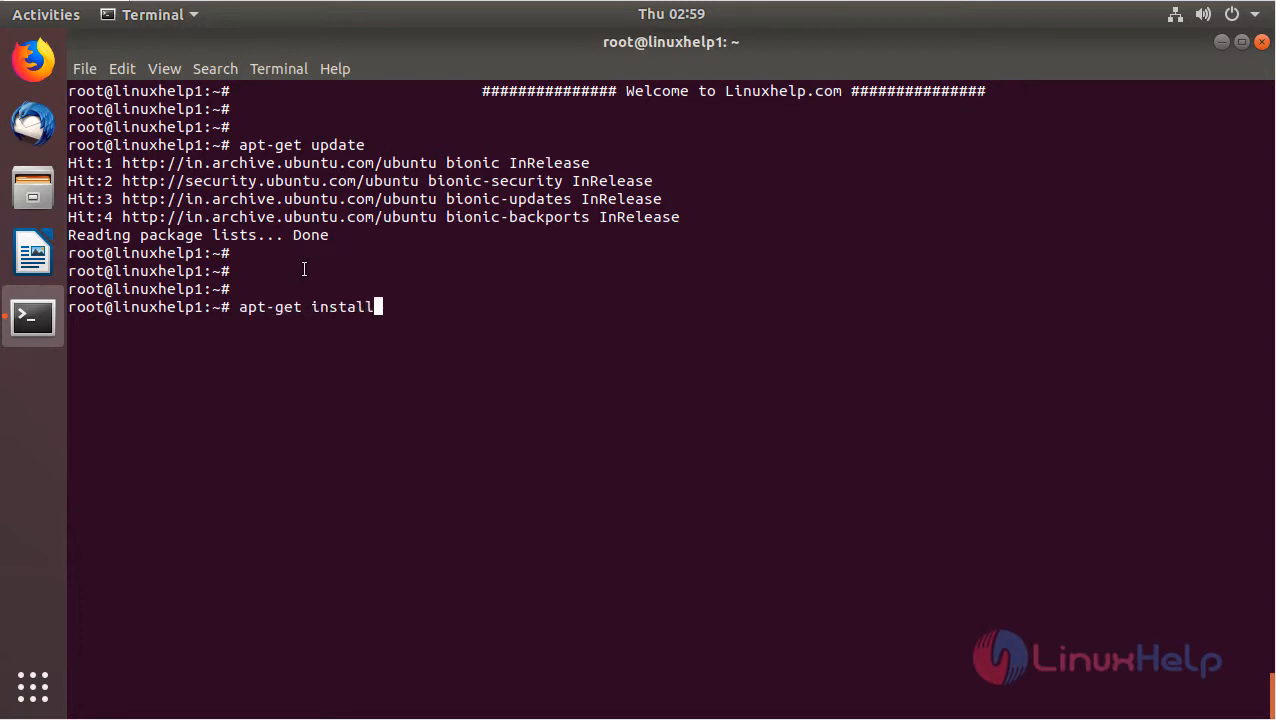
pyautogui.write('cmus -')
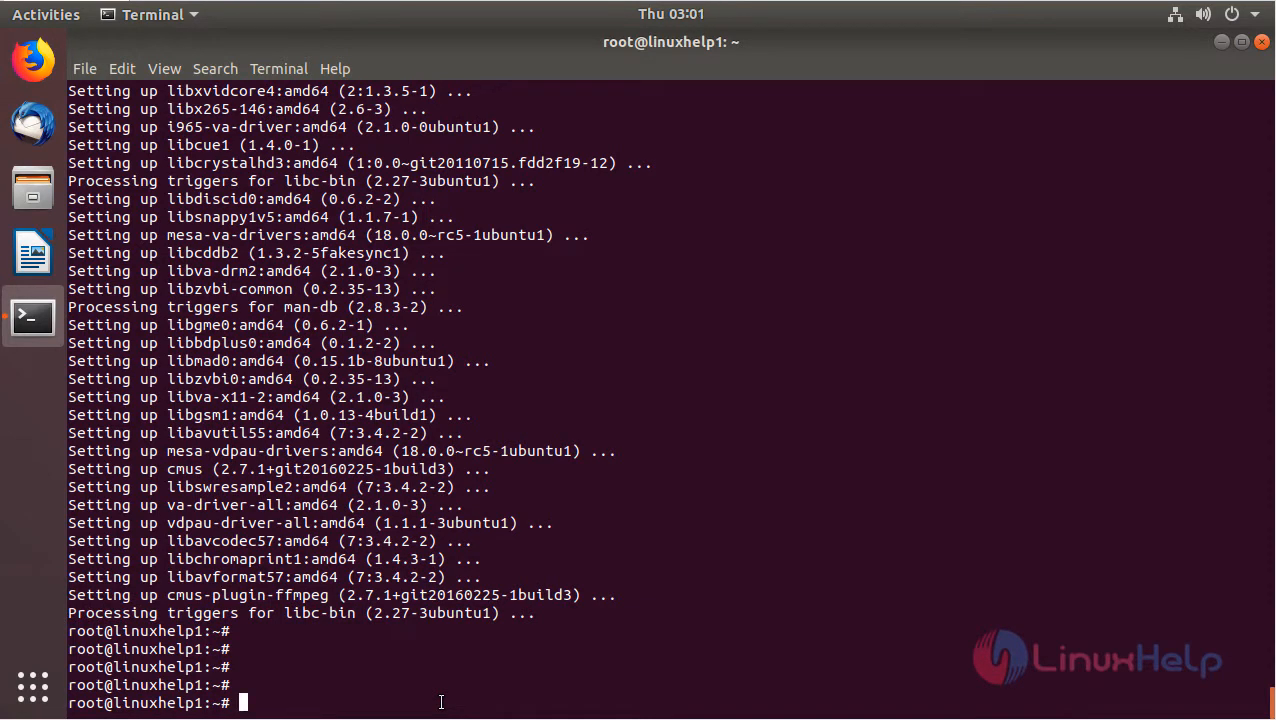
# Launch cmus from the prompt so its empty library view appears.
pyautogui.write('cmus')
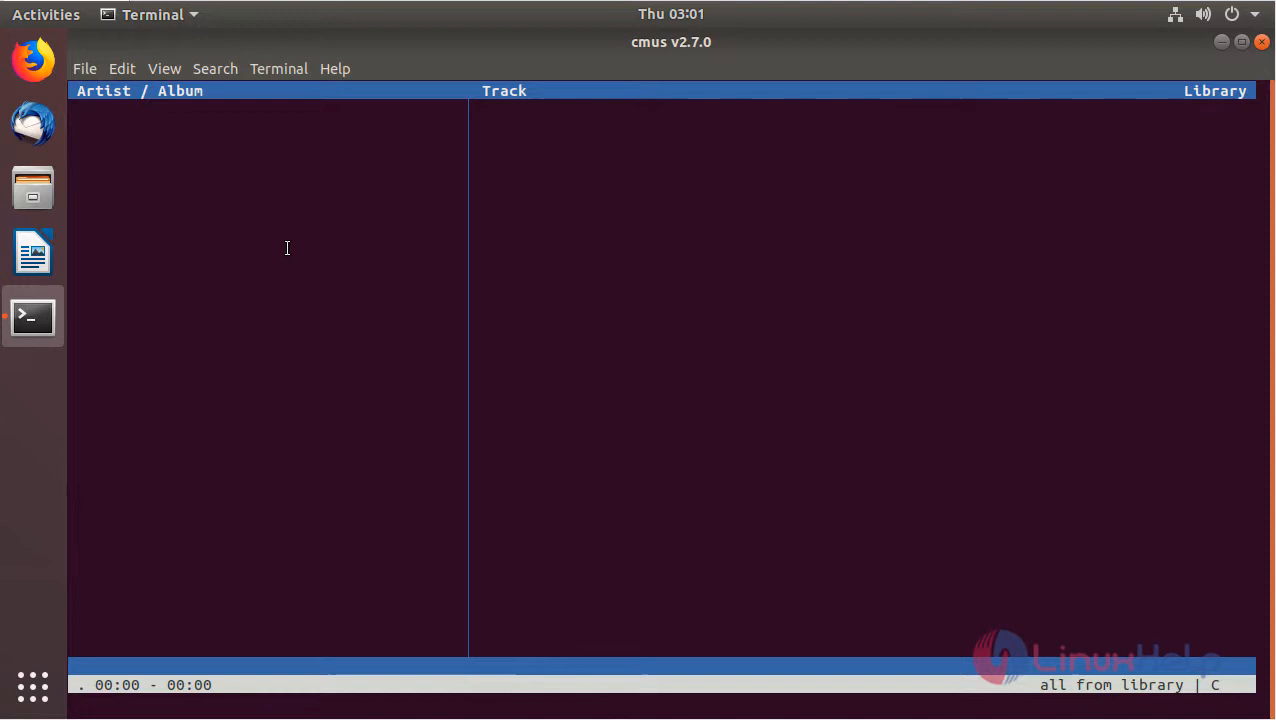
pyautogui.moveTo(232, 204)
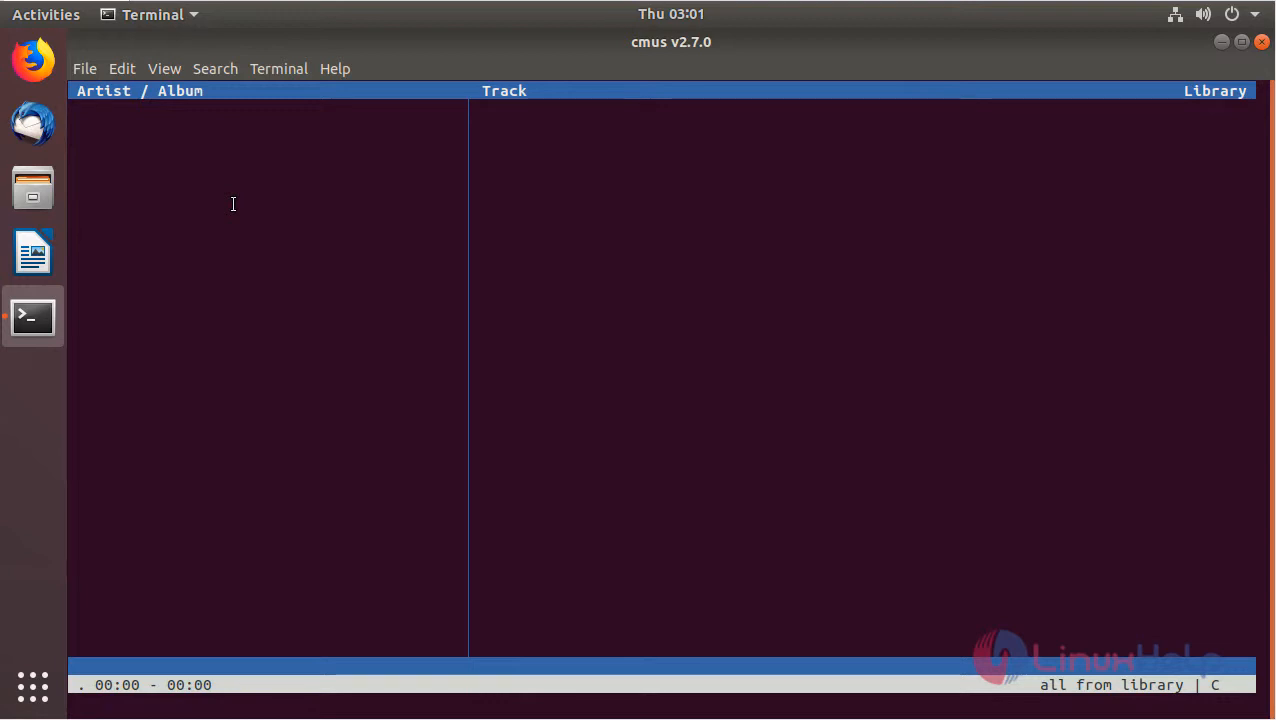
pyautogui.moveTo(254, 196)
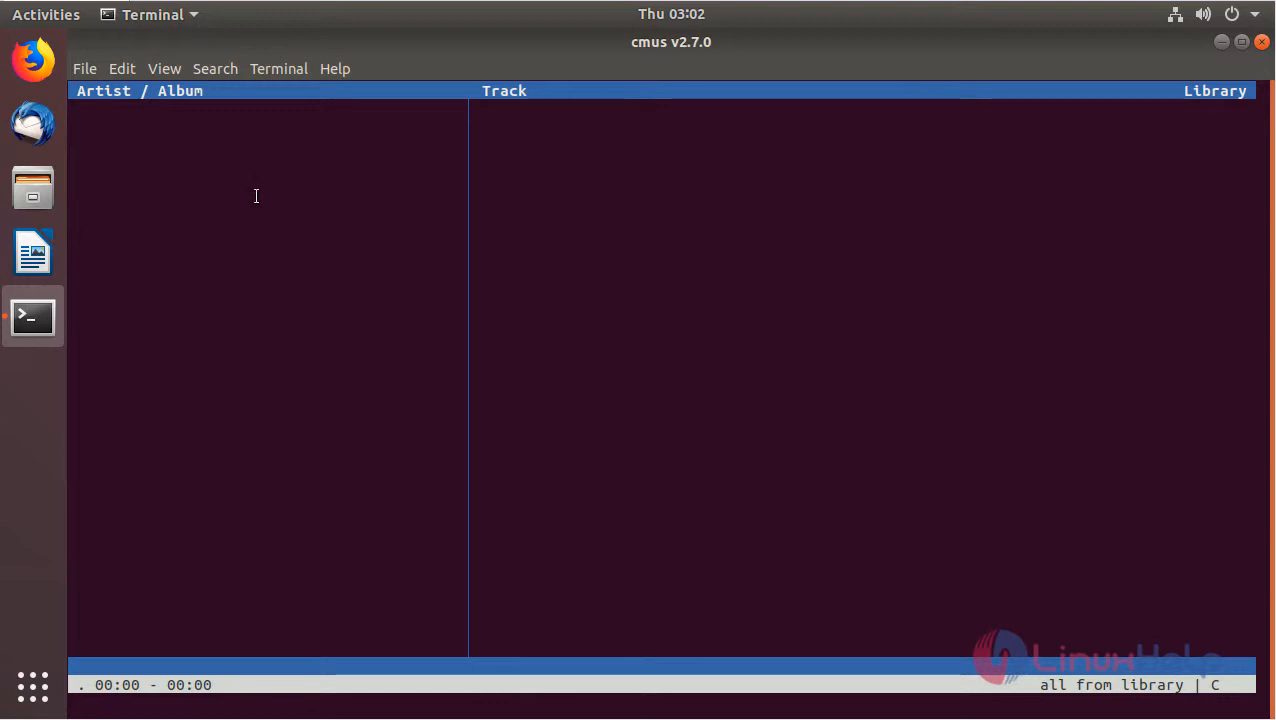
pyautogui.moveTo(268, 152)
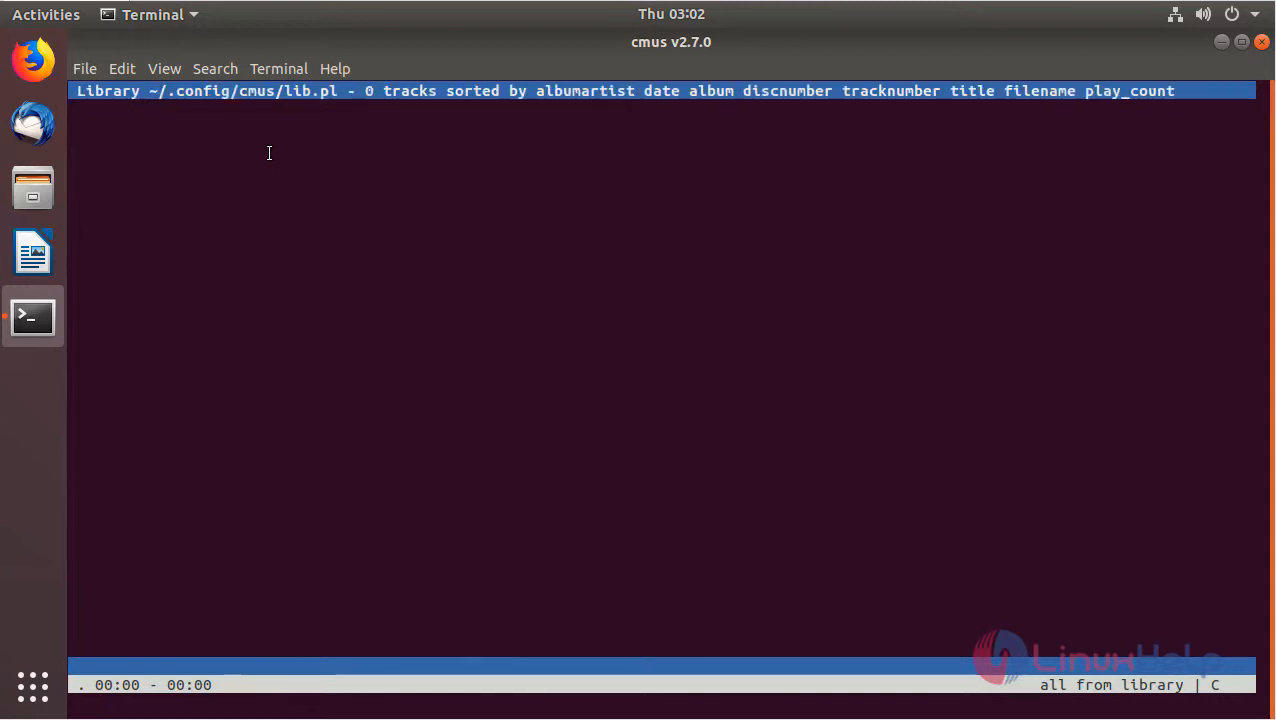
pyautogui.moveTo(328, 288)
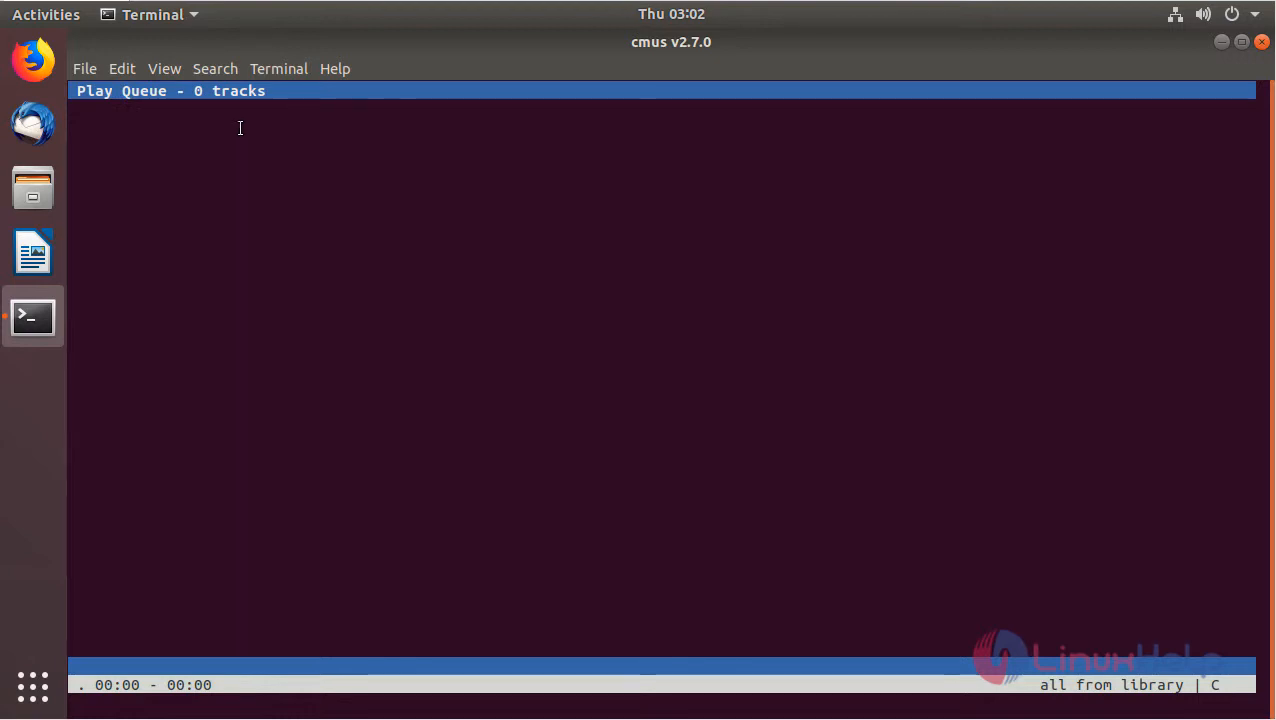
pyautogui.moveTo(250, 138)
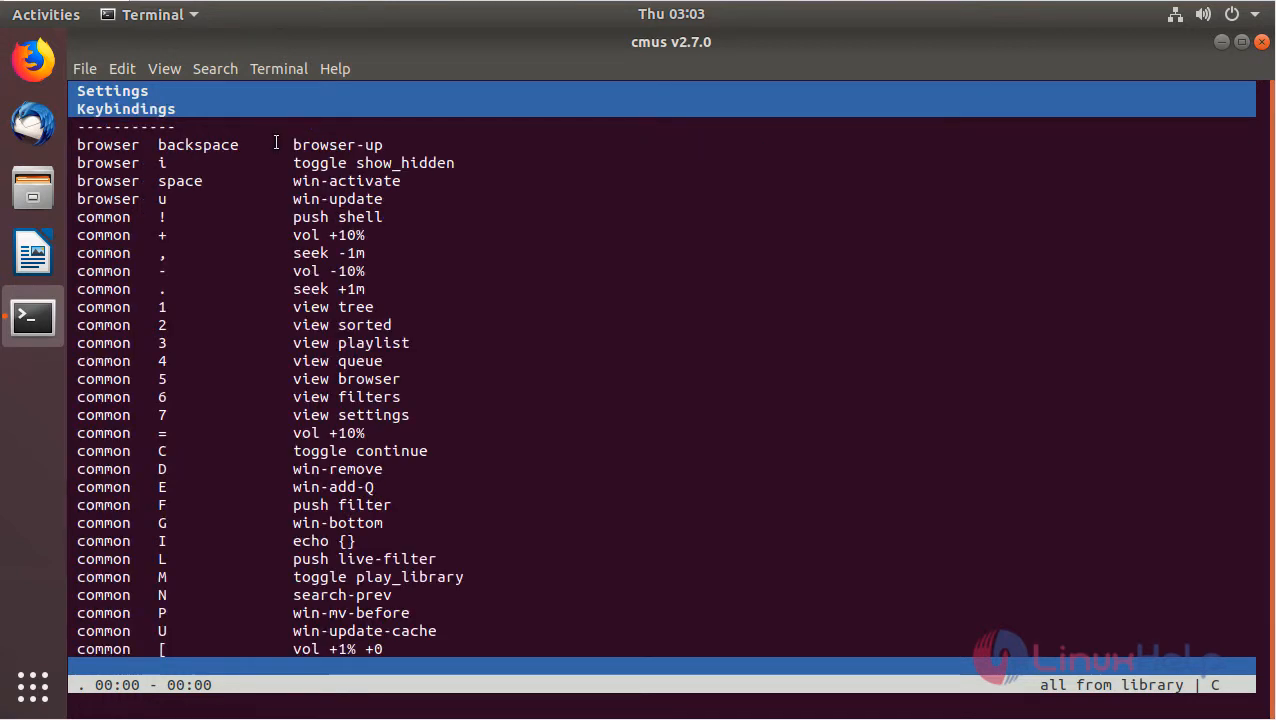
pyautogui.moveTo(156, 144)
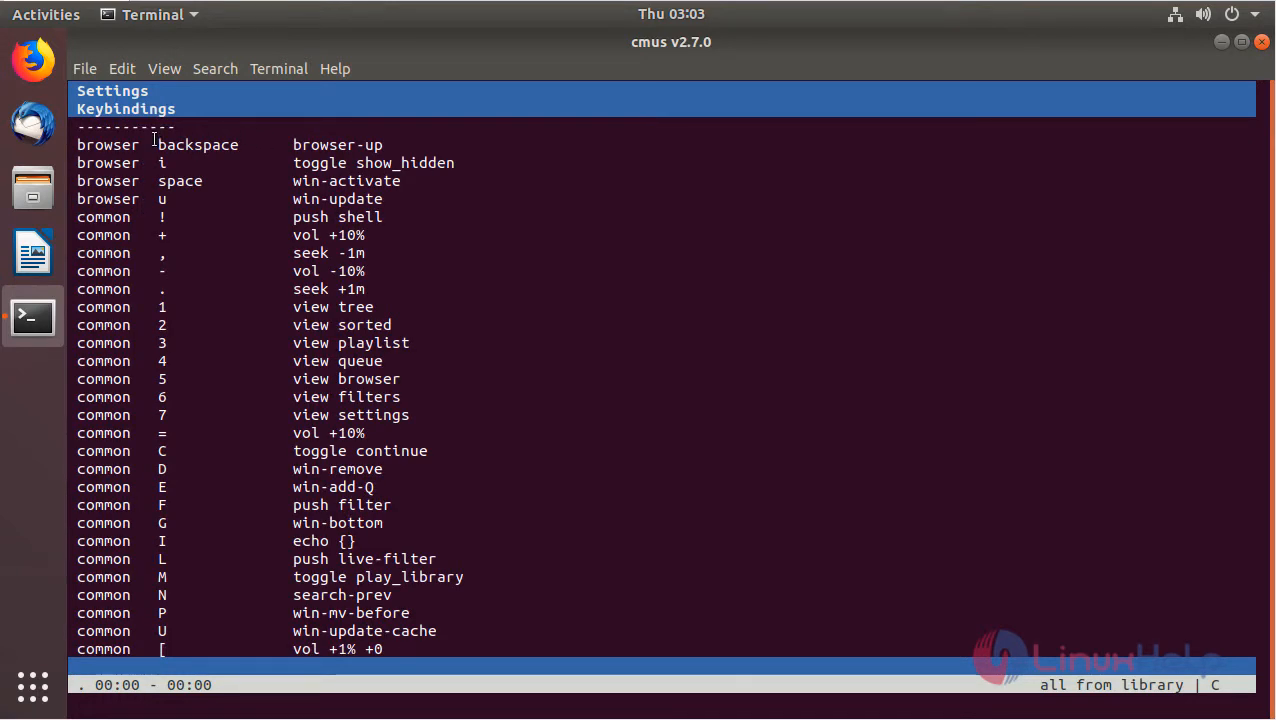
pyautogui.moveTo(416, 248)
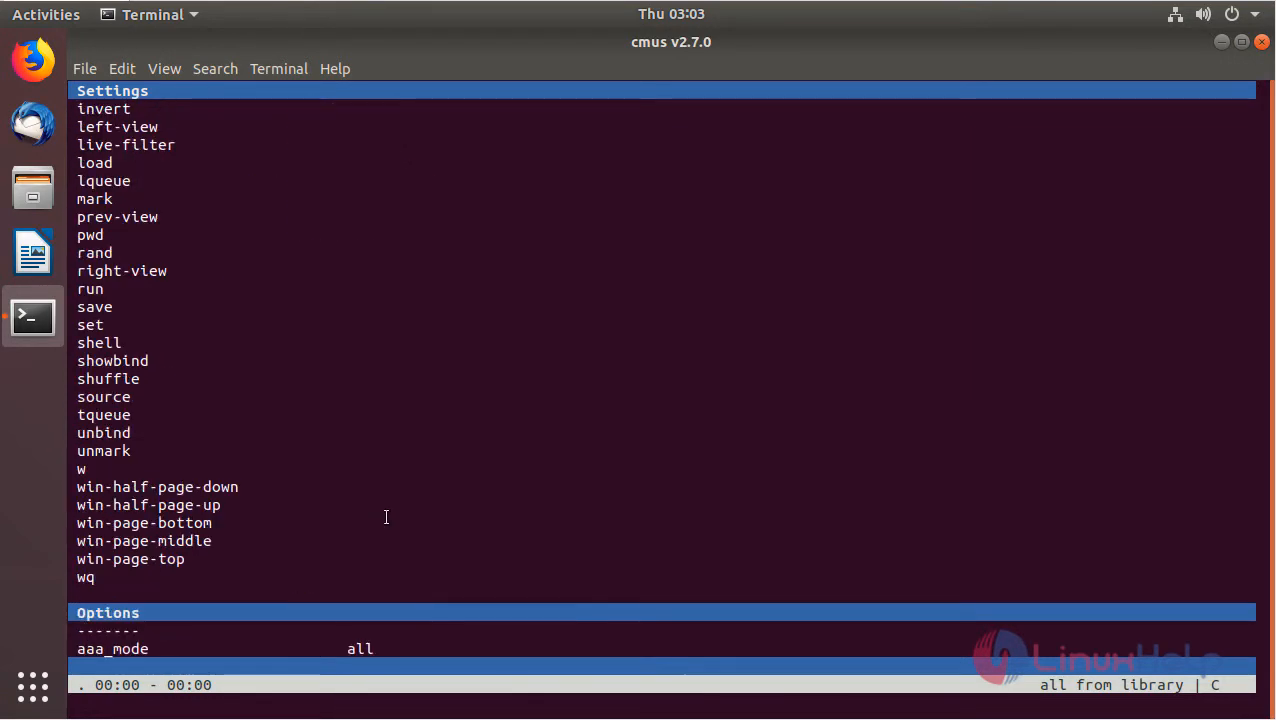
# Scroll the Settings view down through the keybindings toward the commands and options.
pyautogui.scroll(-3)
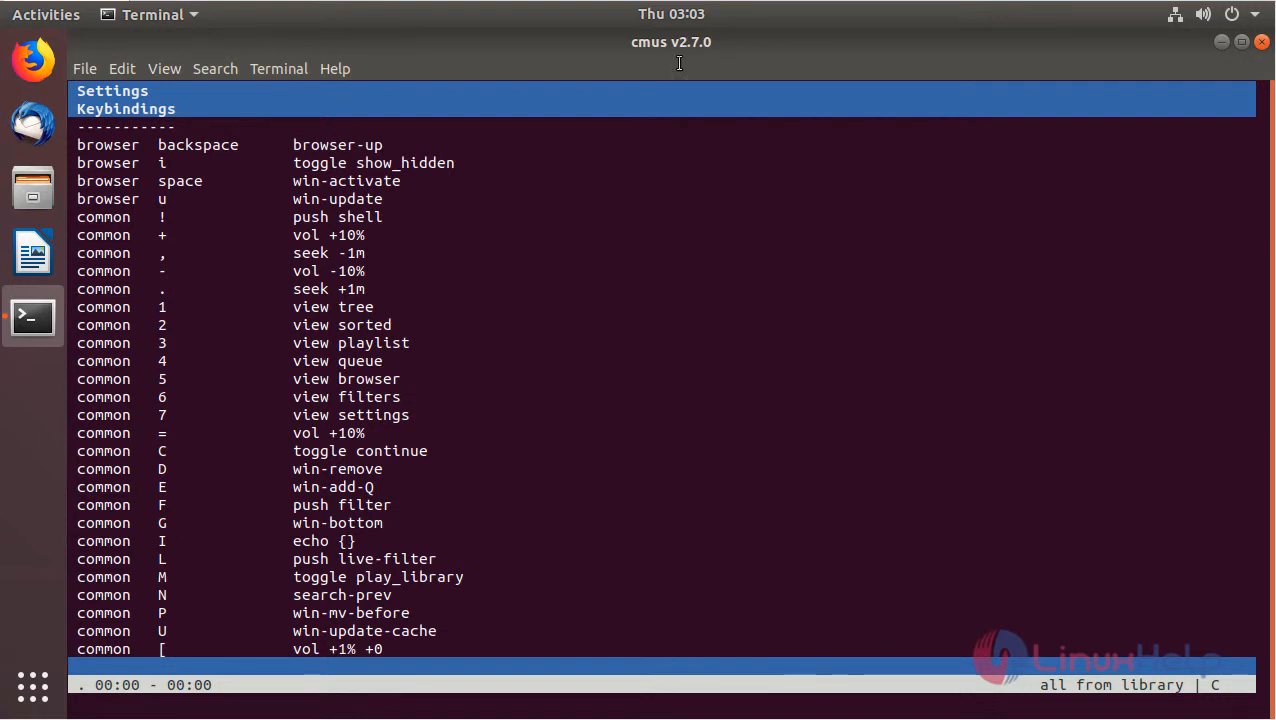
pyautogui.moveTo(672, 56)
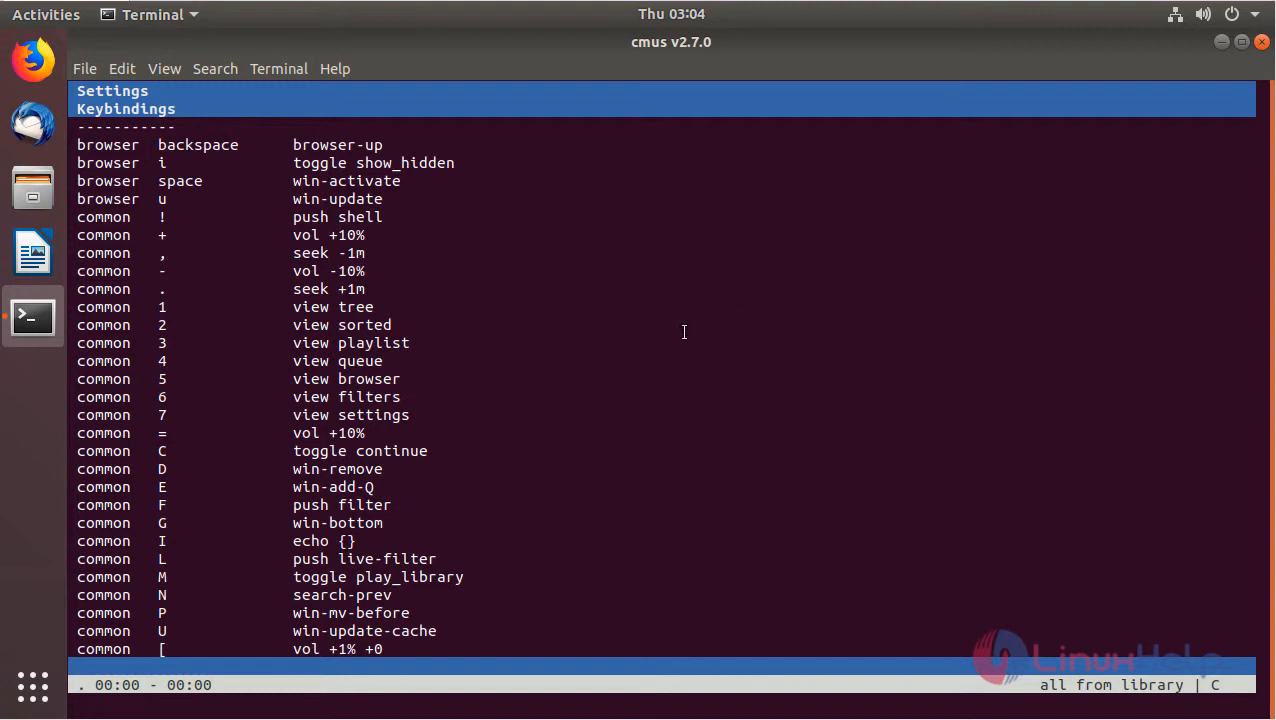
pyautogui.moveTo(710, 288)
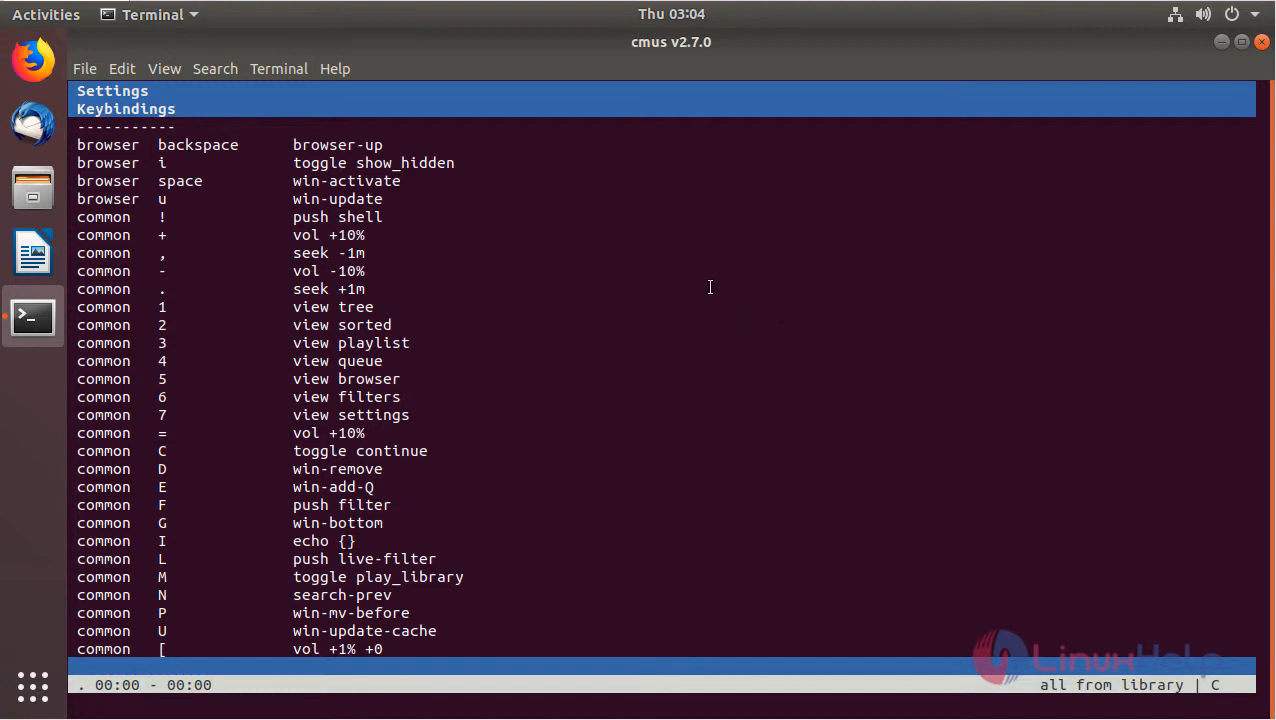